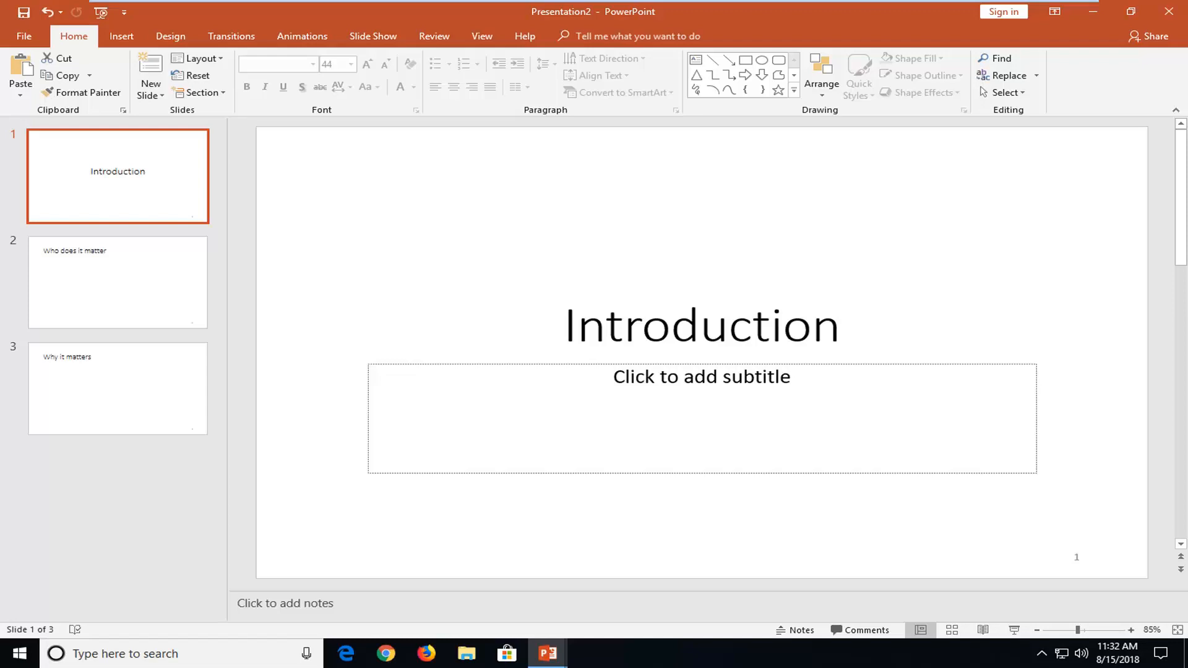
pyautogui.moveTo(973, 540)
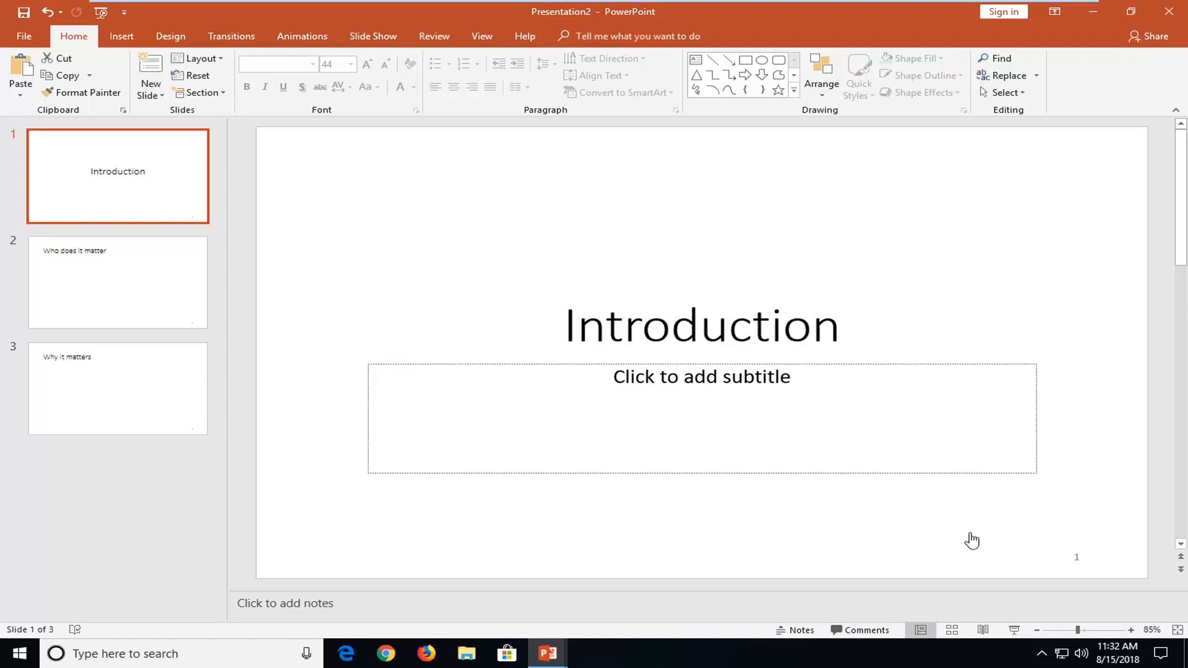
pyautogui.moveTo(481, 36)
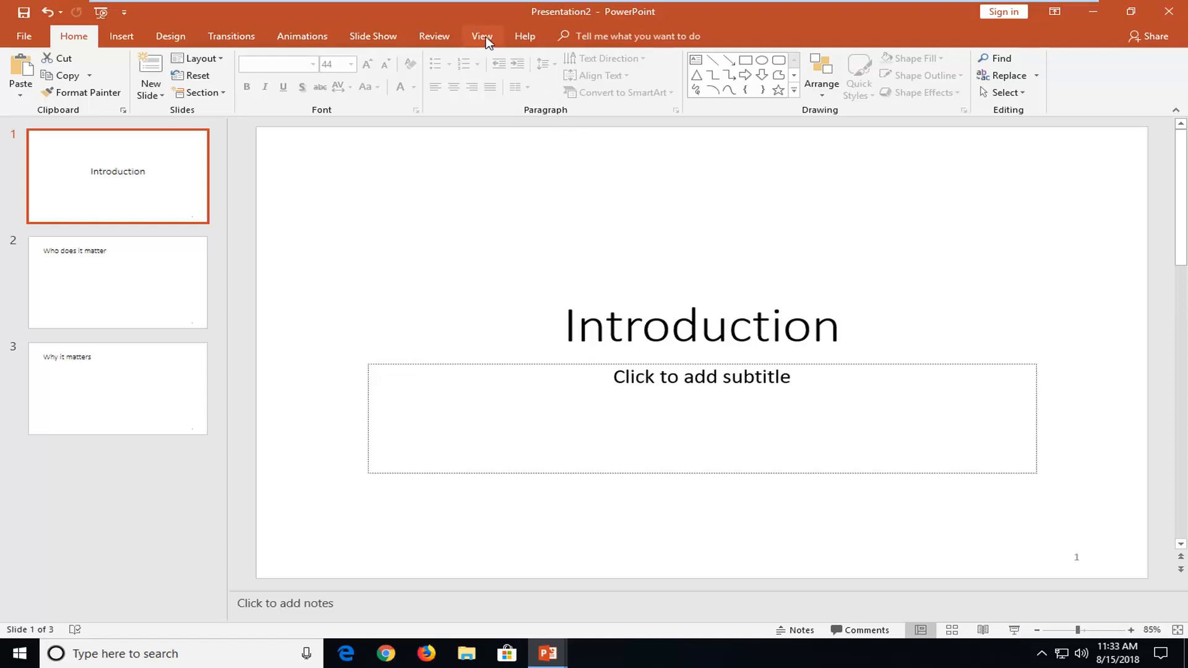
# Step: Switch to Outline View and preview the Why it matters and Who does it matter slides
pyautogui.click(481, 36)
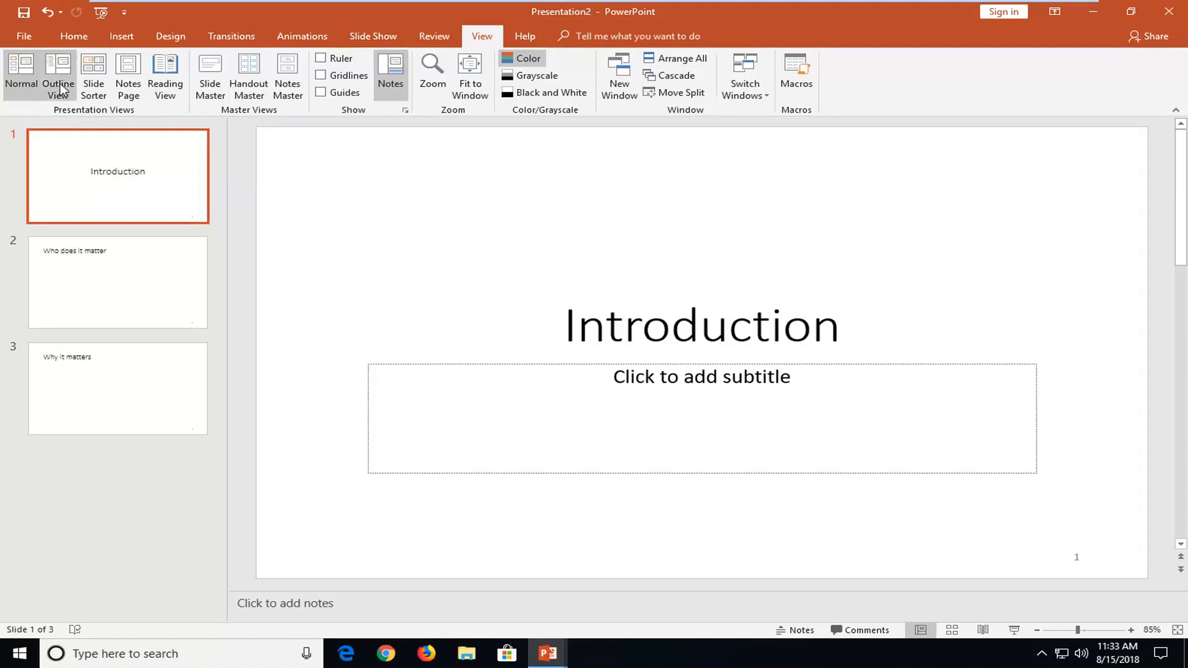
pyautogui.click(58, 75)
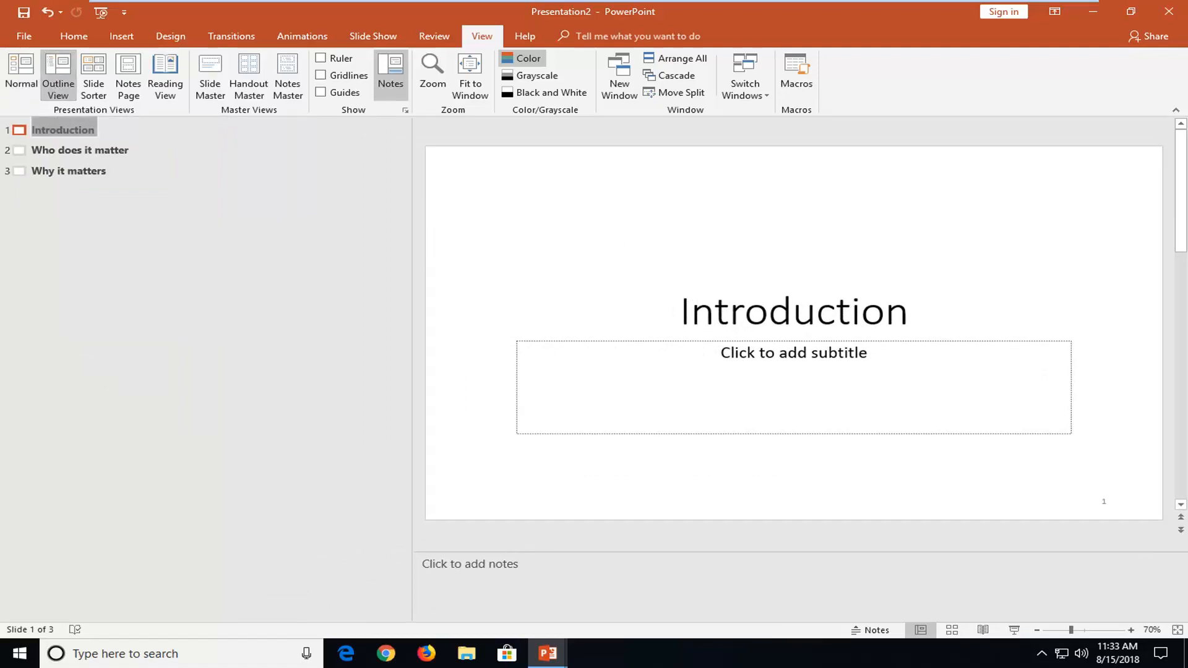
pyautogui.click(68, 170)
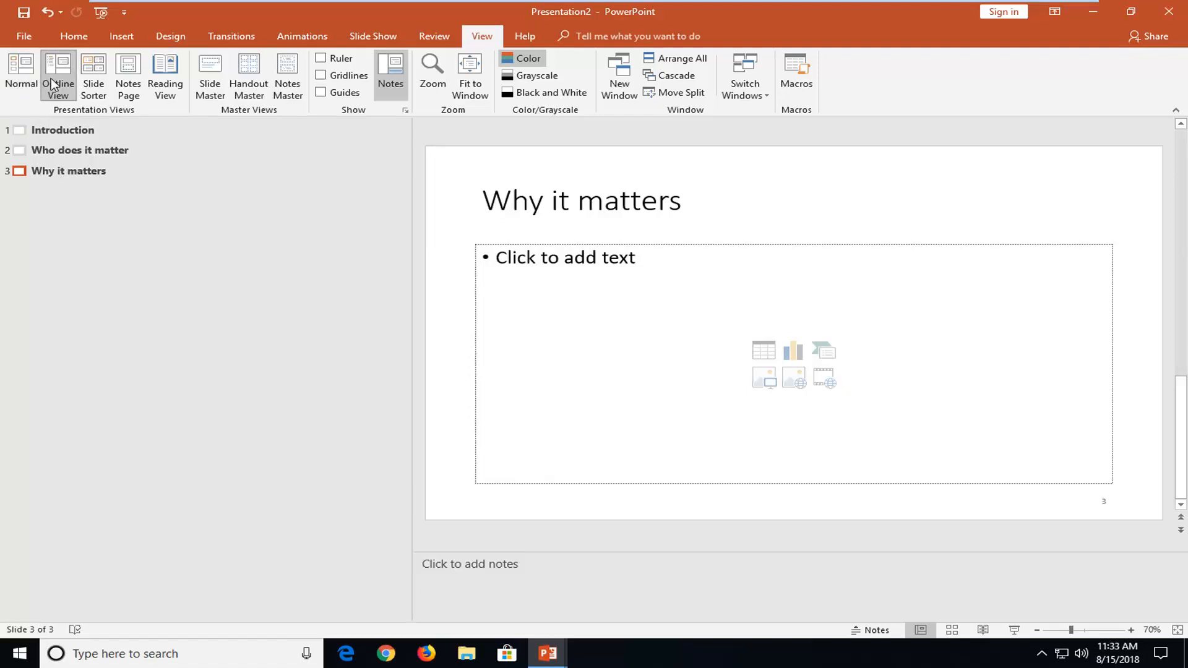
pyautogui.moveTo(58, 76)
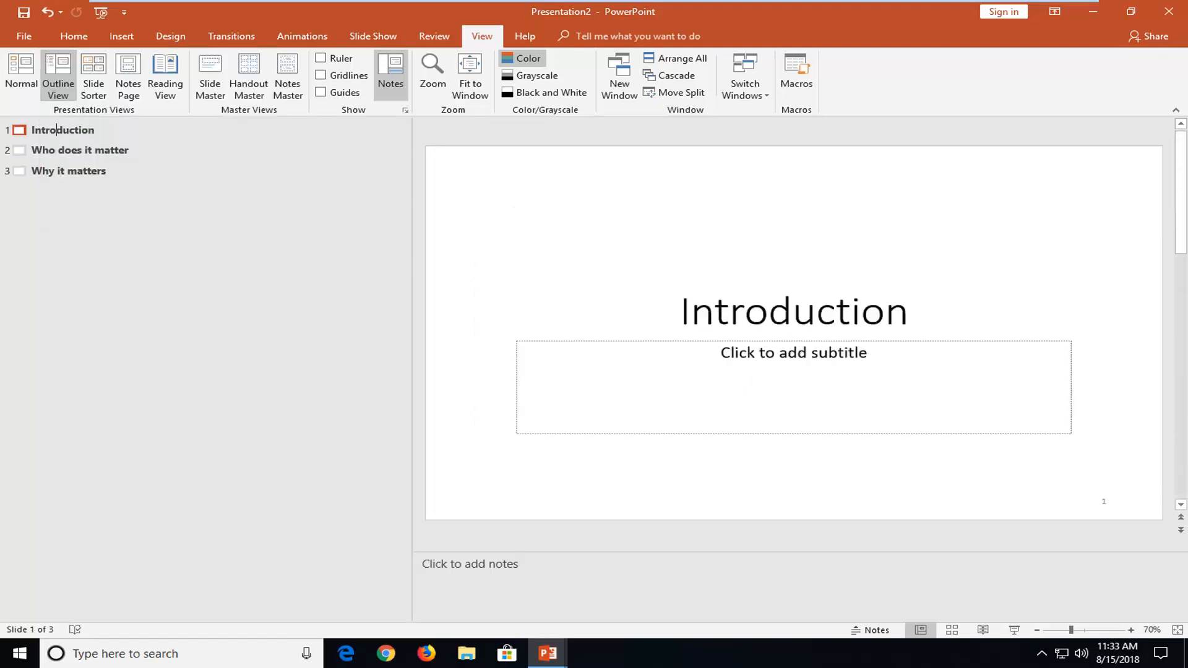
pyautogui.click(79, 149)
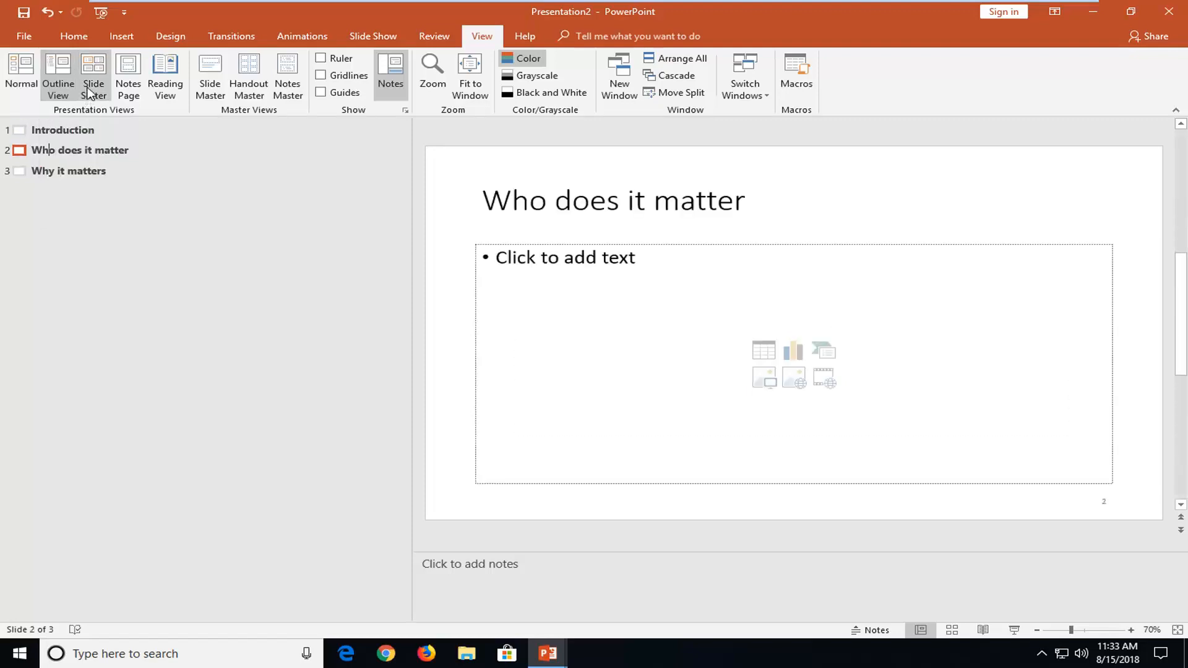
pyautogui.moveTo(93, 76)
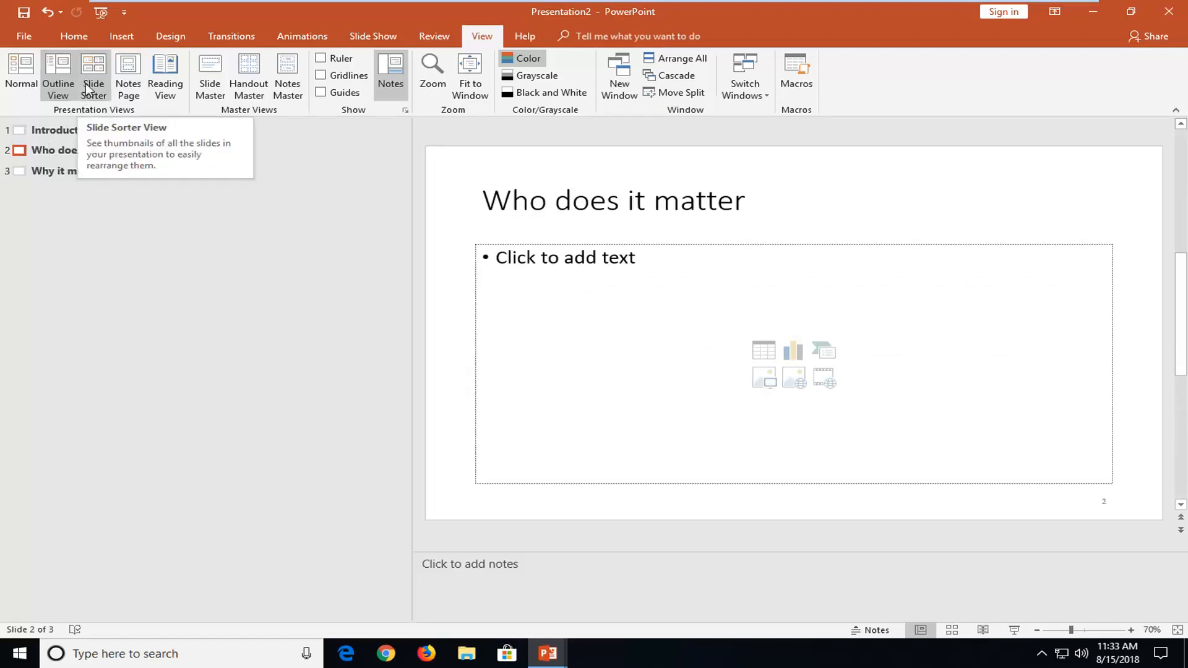
# Step: Switch to Slide Sorter to see all three slides as thumbnails
pyautogui.click(93, 76)
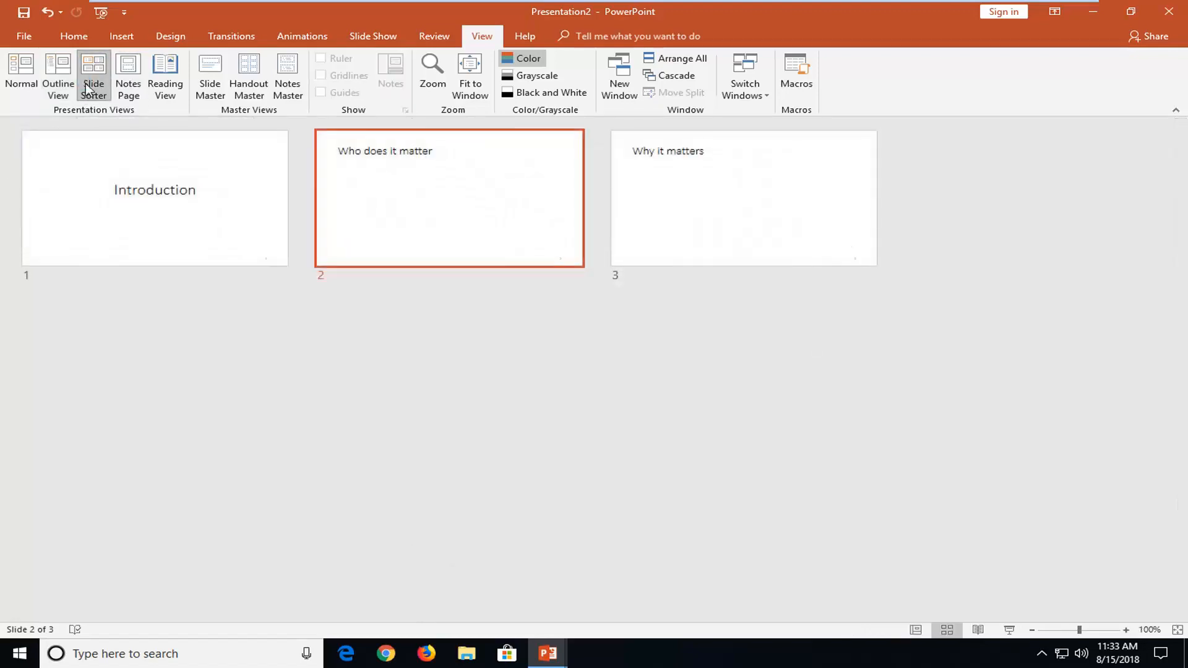
pyautogui.moveTo(689, 241)
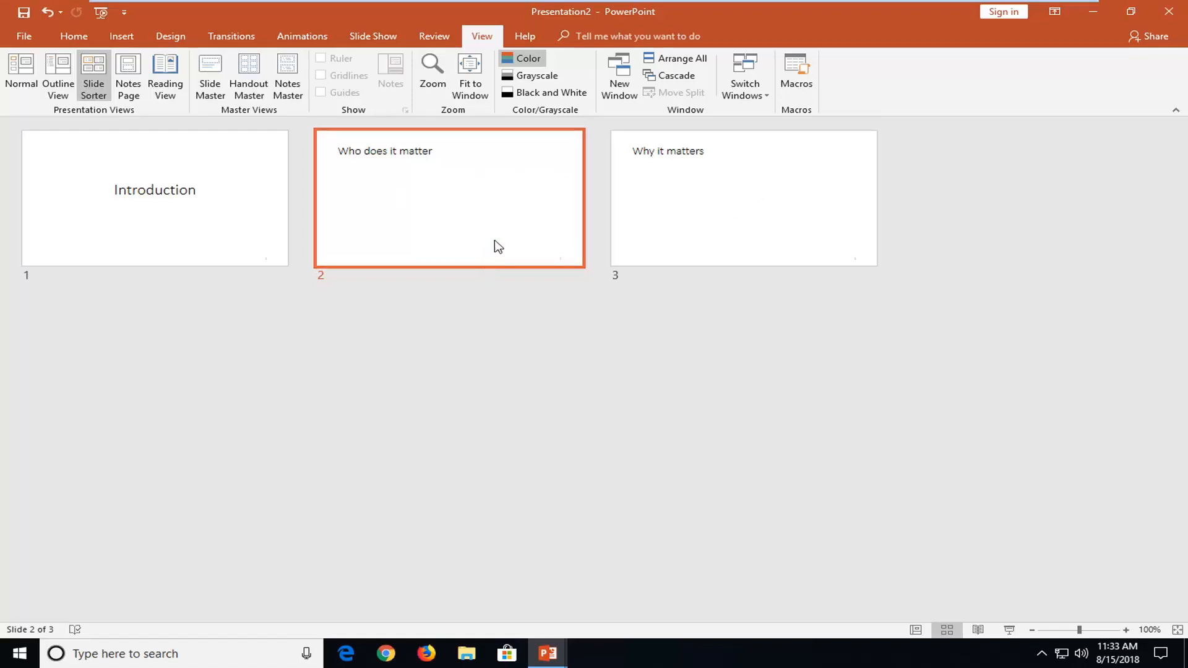
pyautogui.moveTo(520, 178)
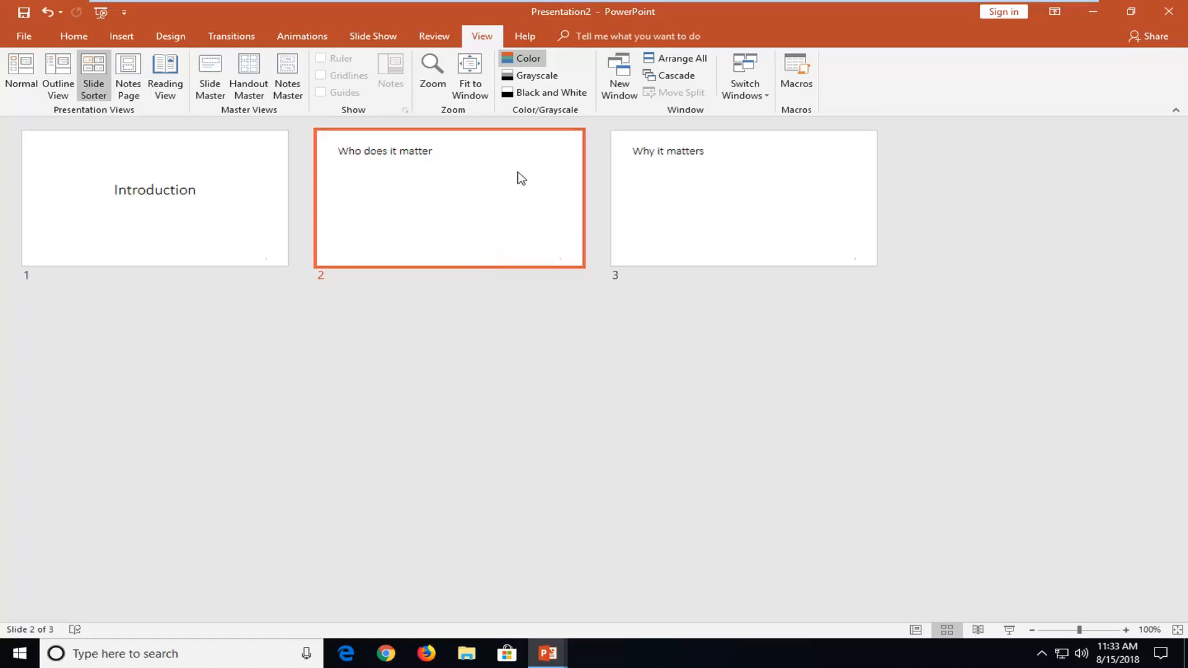
pyautogui.moveTo(515, 179)
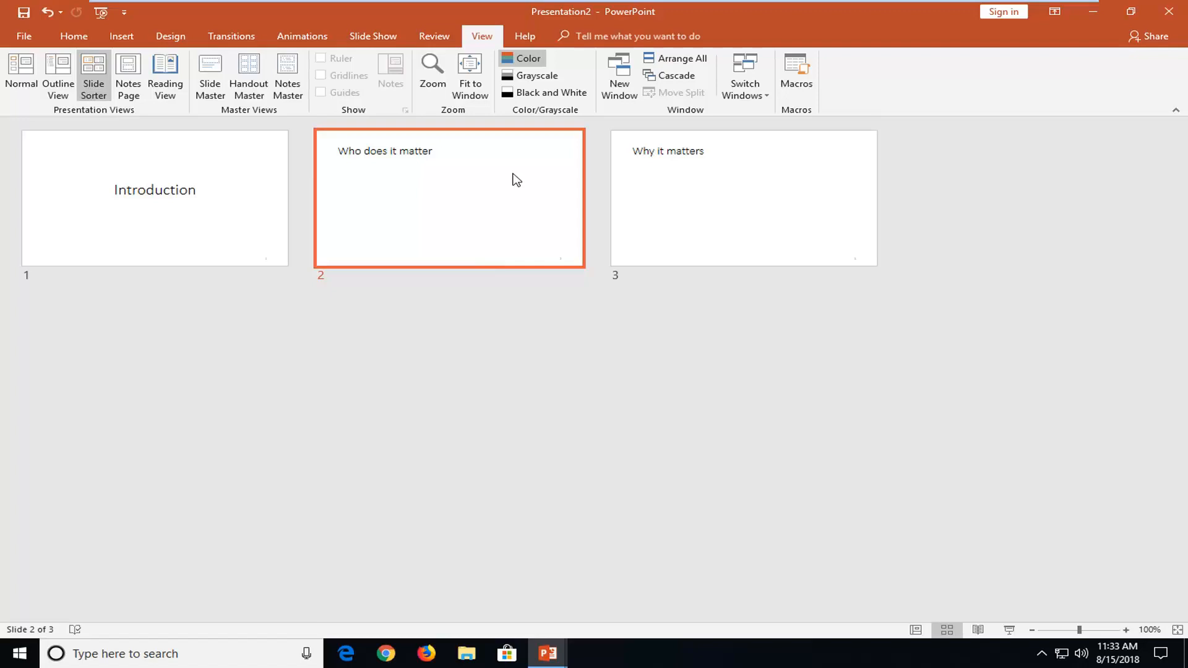
pyautogui.moveTo(127, 75)
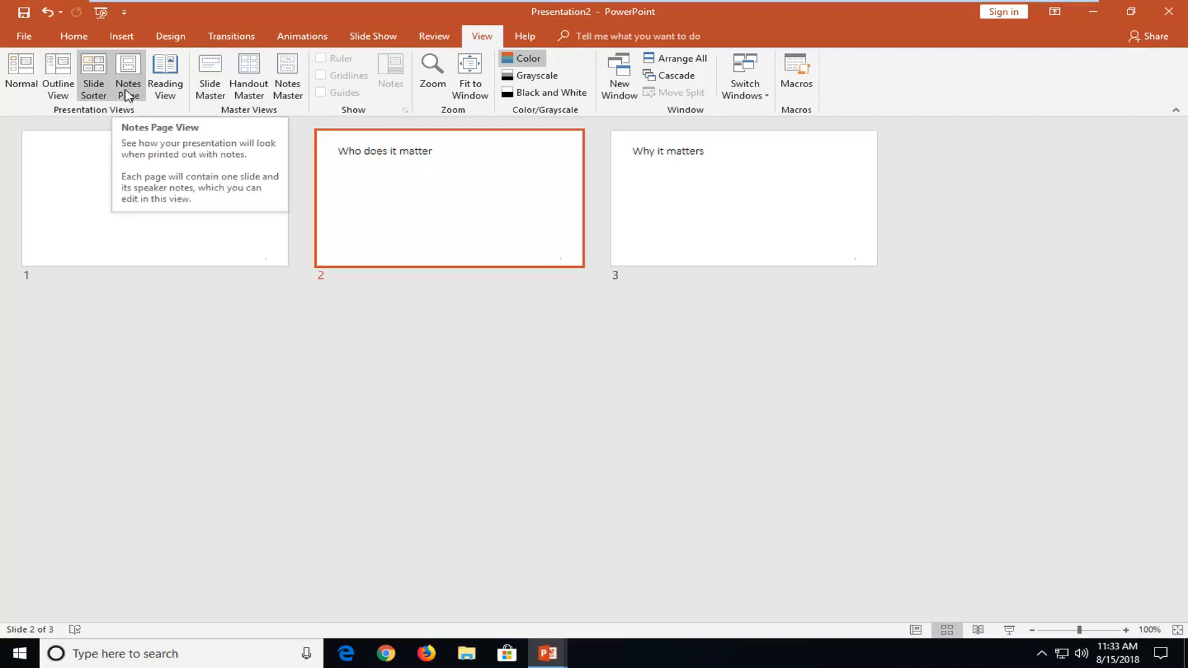
# Step: Switch to Notes Page view and scroll through the notes pages
pyautogui.click(127, 73)
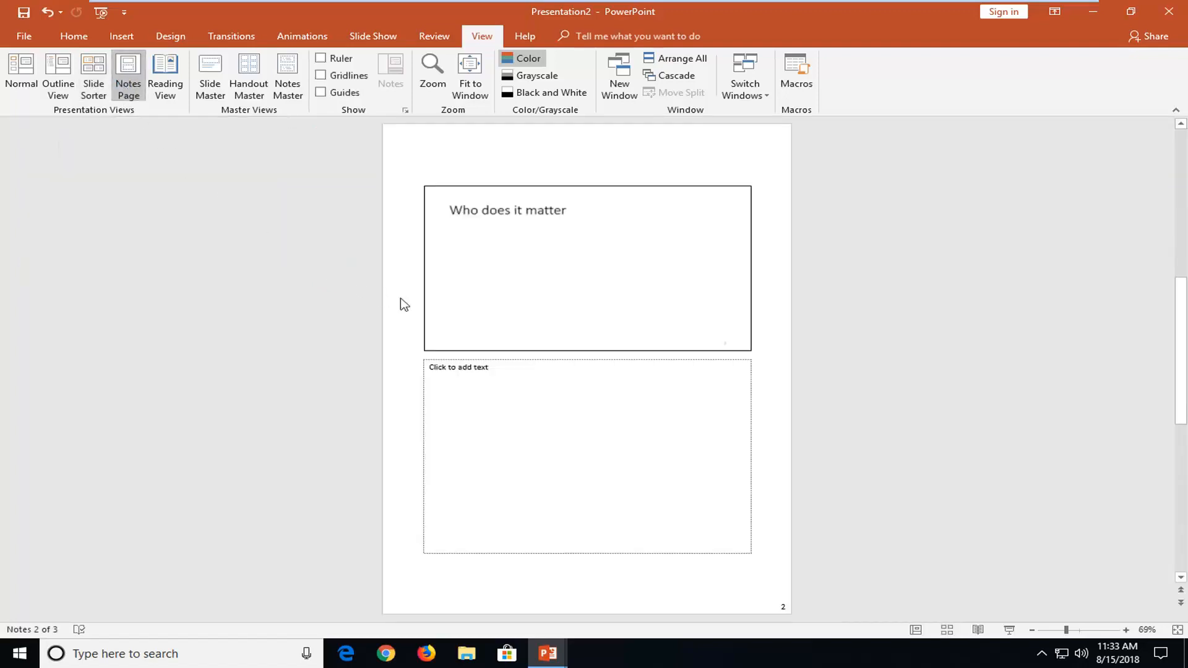
pyautogui.scroll(-3)
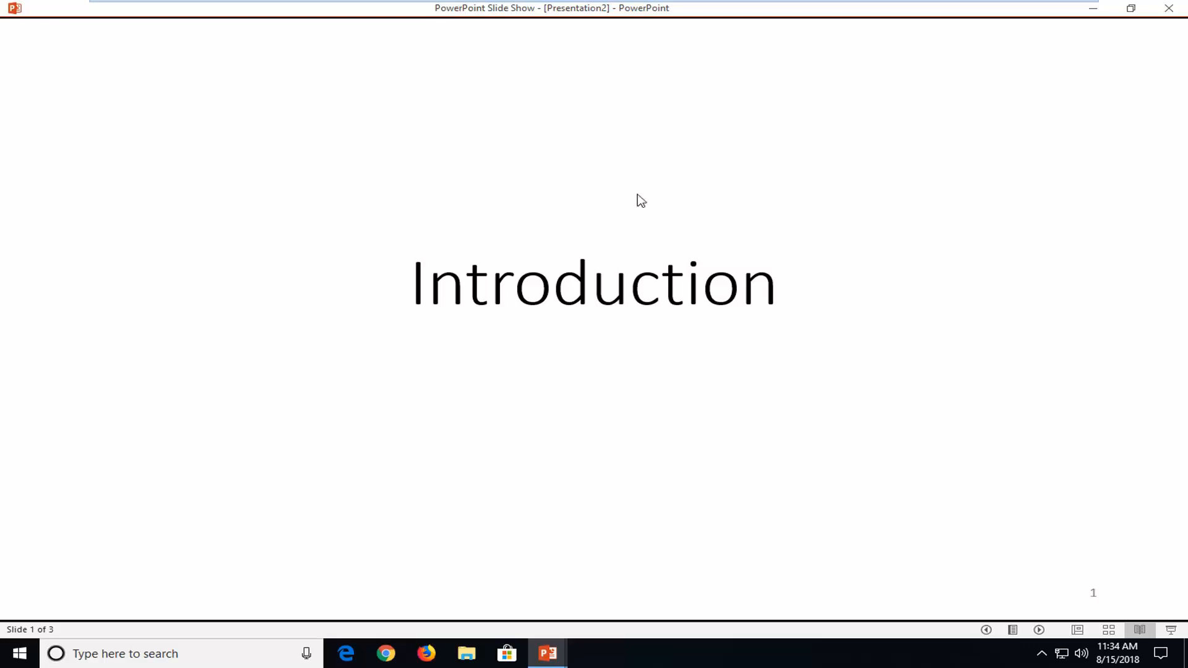
pyautogui.moveTo(667, 255)
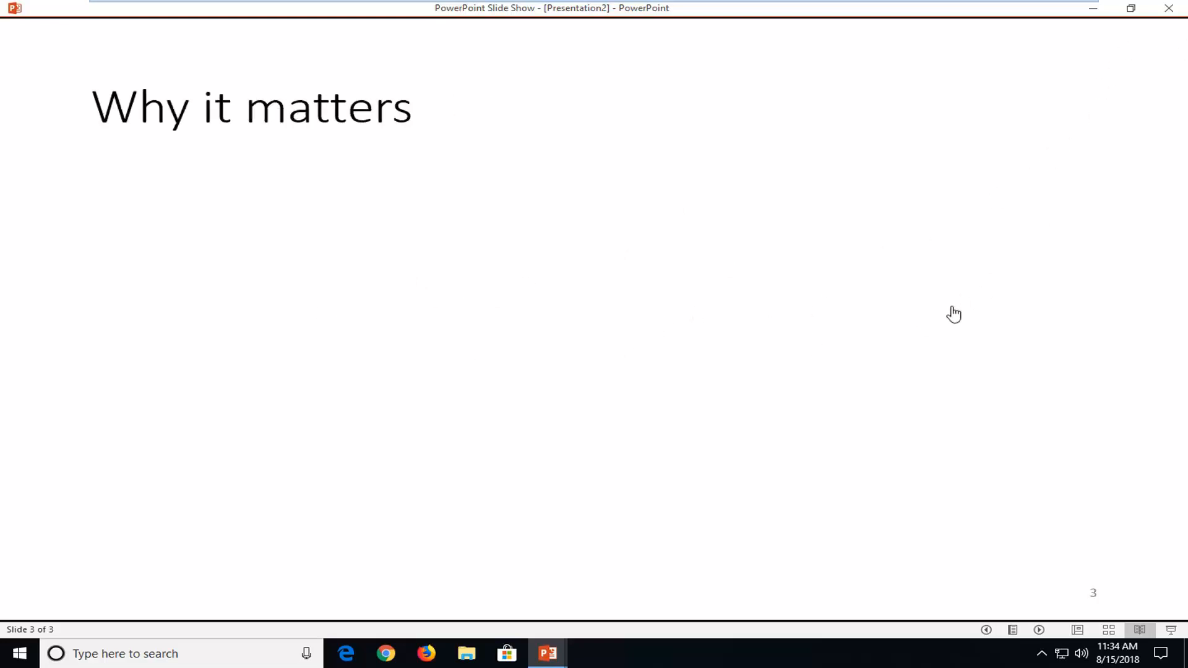
pyautogui.moveTo(1048, 541)
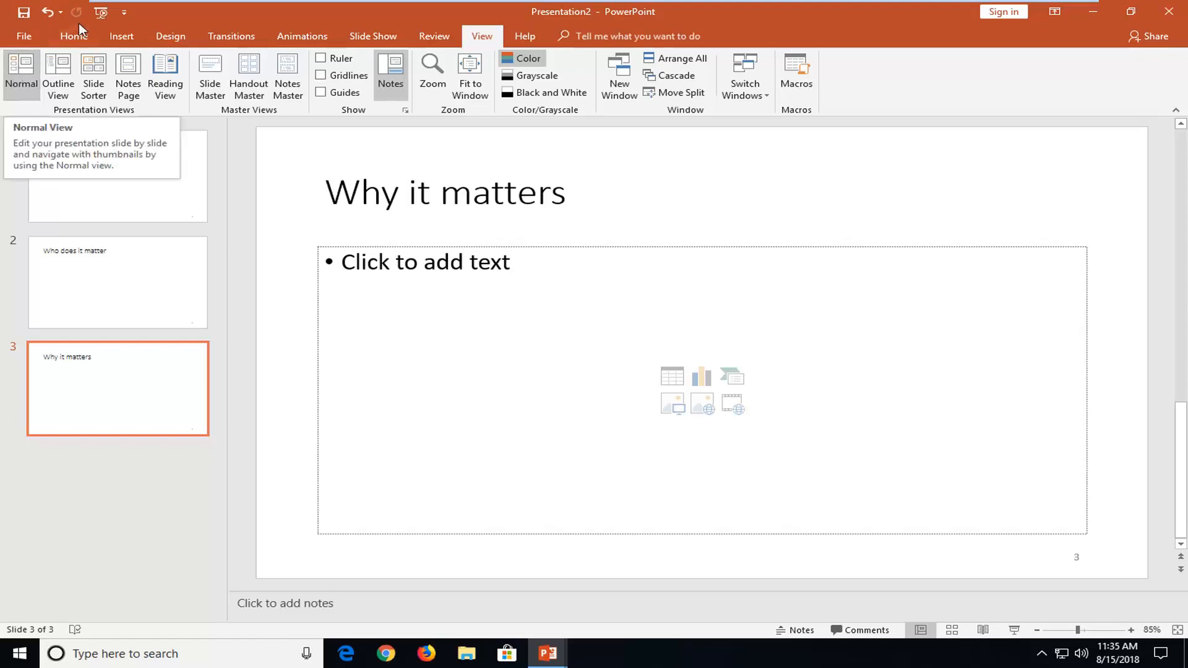
# Step: Return to the Home tab's editing commands on the Why it matters slide
pyautogui.click(73, 35)
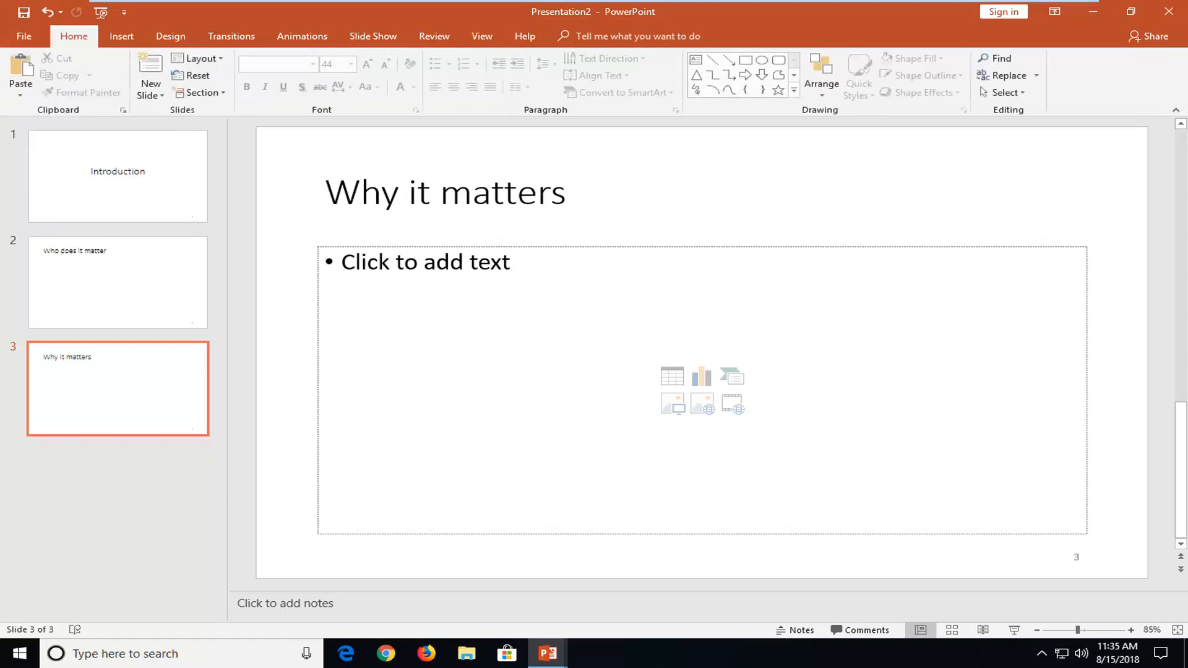